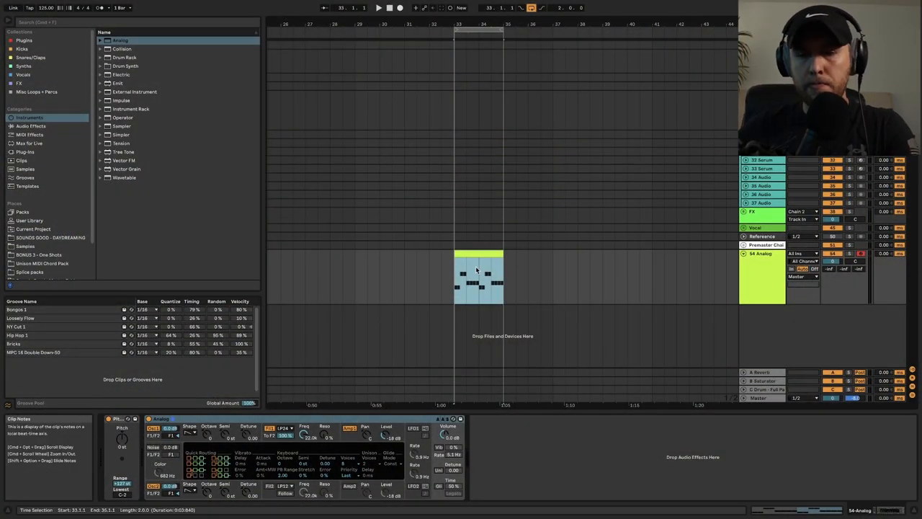
Step: Route Osc2 50/50 to filters F1/F2 and raise its Semi to 7 st
click(379, 8)
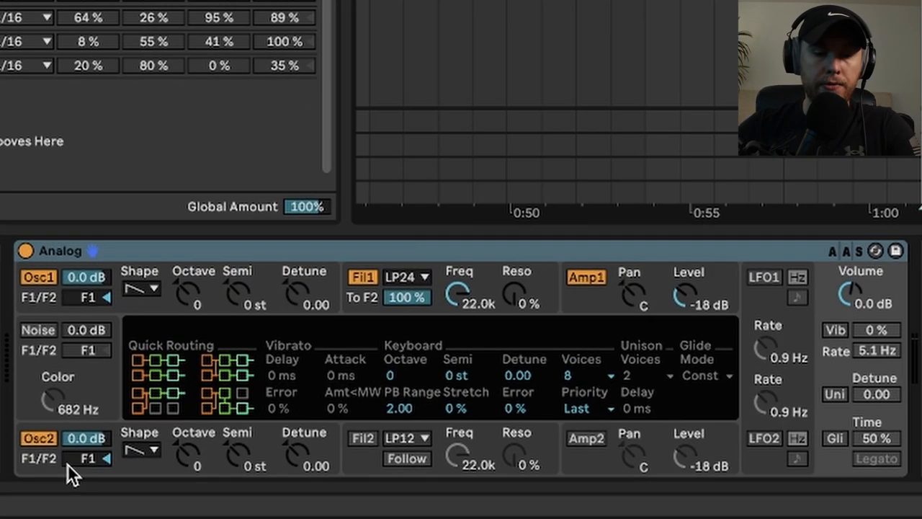
click(87, 459)
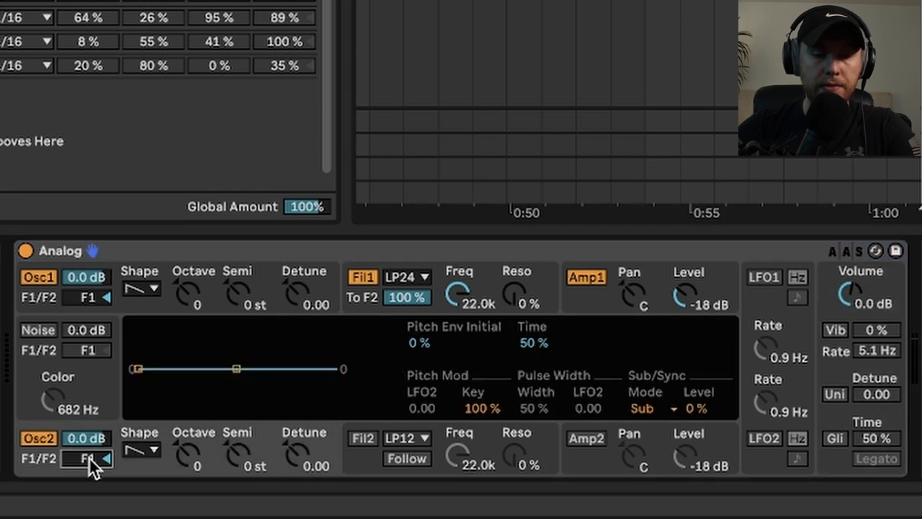
click(86, 459)
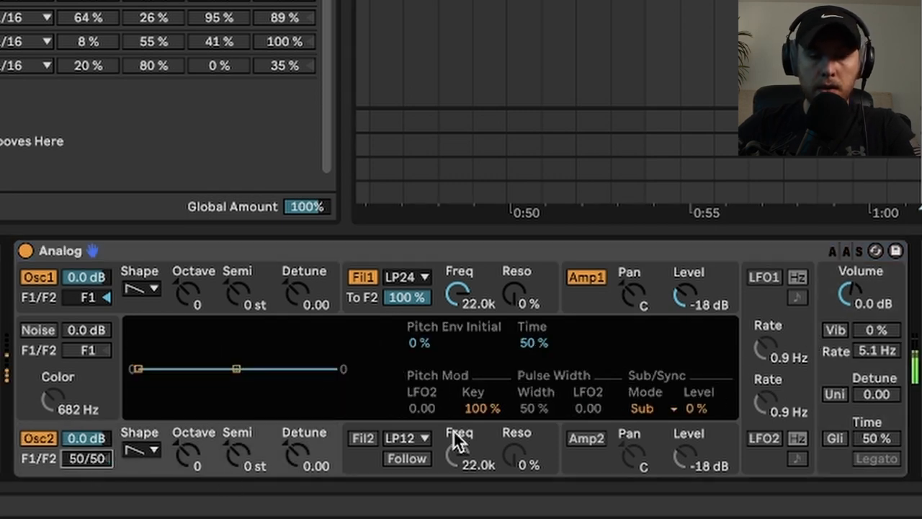
mouse_move(248, 461)
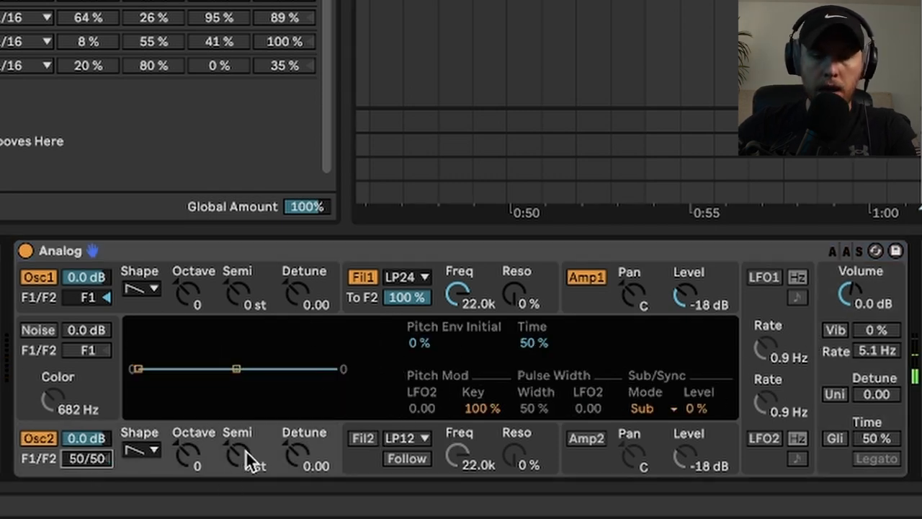
drag(238, 458, 245, 443)
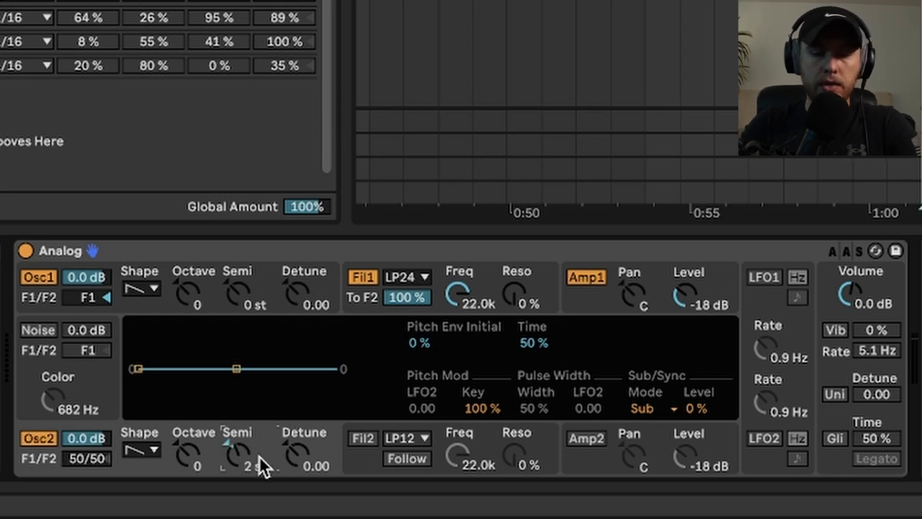
drag(236, 457, 236, 440)
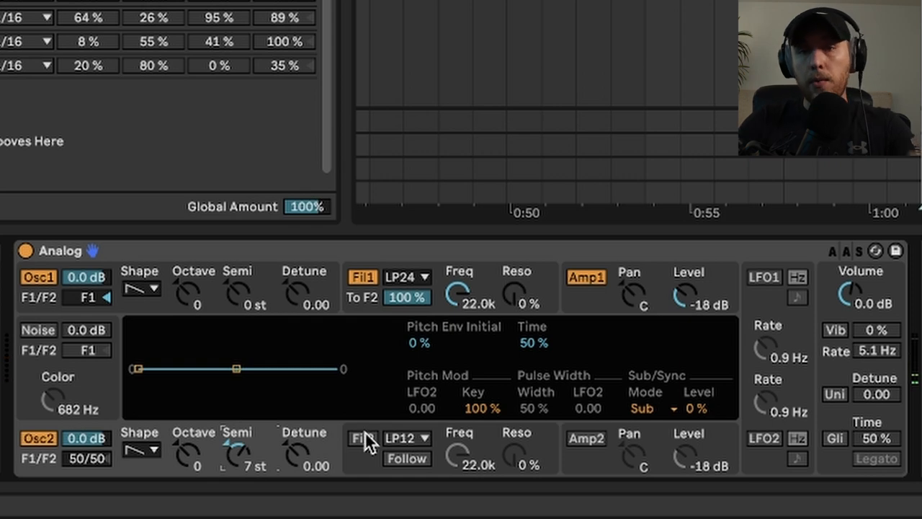
Step: Switch Filter 2 to BP6 band-pass at 878 Hz with 61% resonance
click(364, 439)
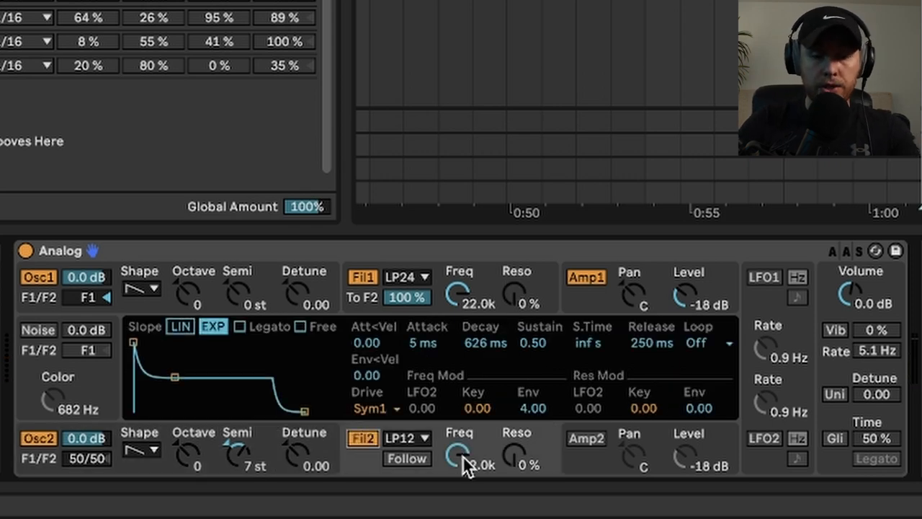
click(406, 438)
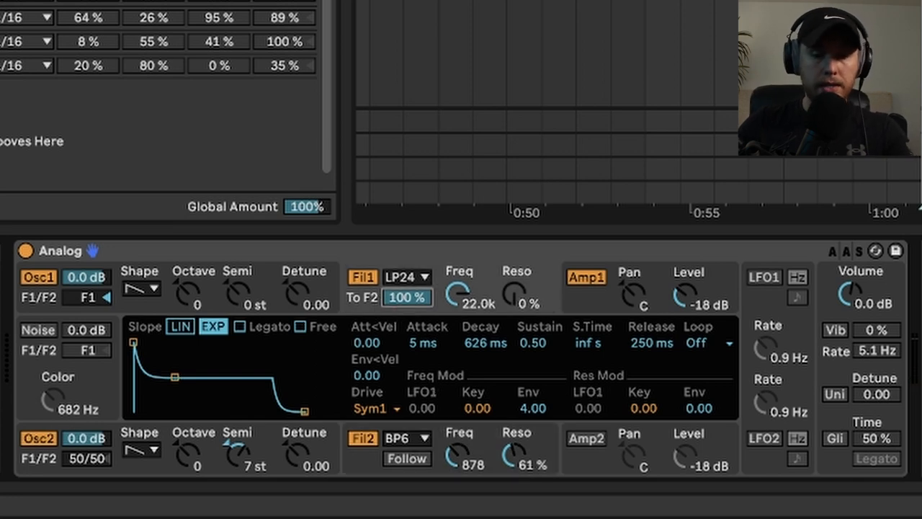
drag(408, 298, 407, 321)
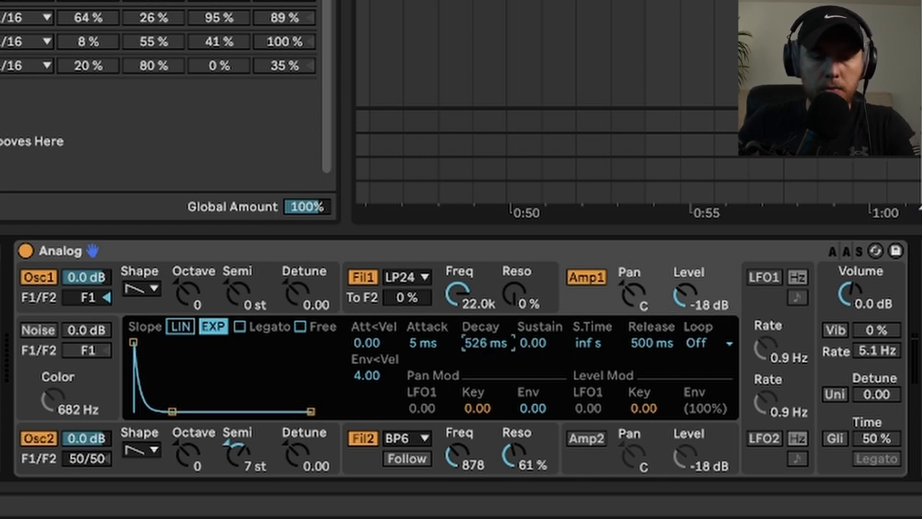
mouse_move(585, 448)
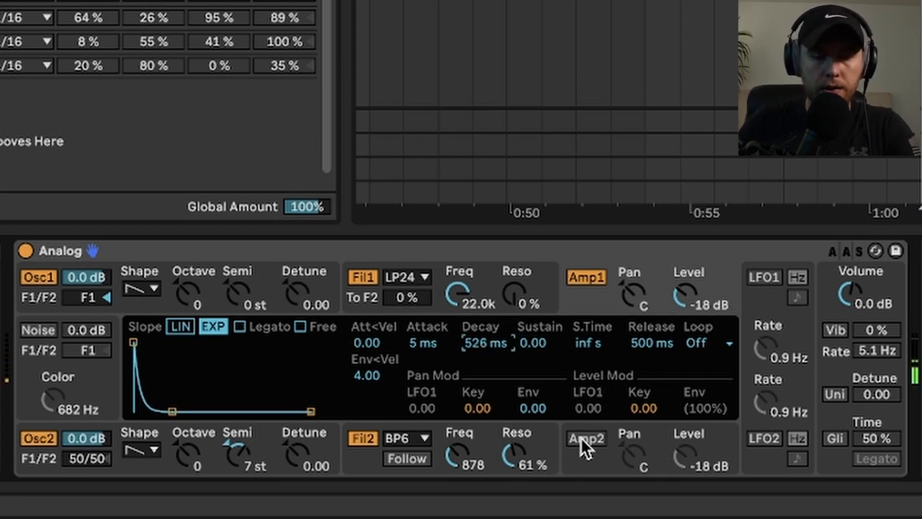
Step: Enable Amp2 and set Filter 2's envelope amount to 0
click(585, 438)
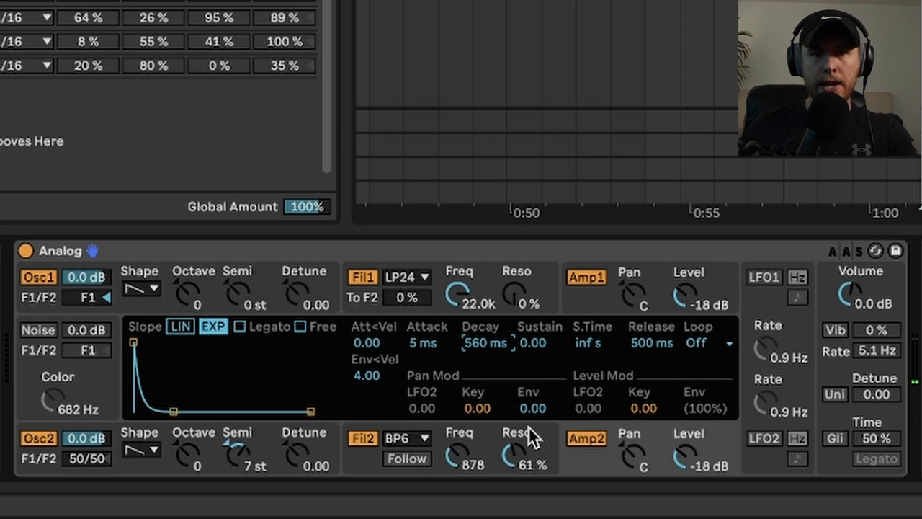
mouse_move(497, 443)
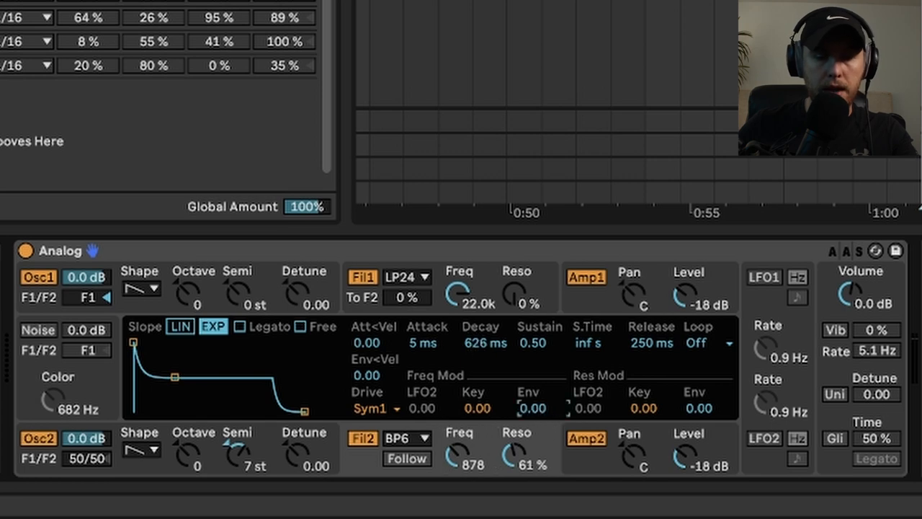
drag(533, 409, 533, 389)
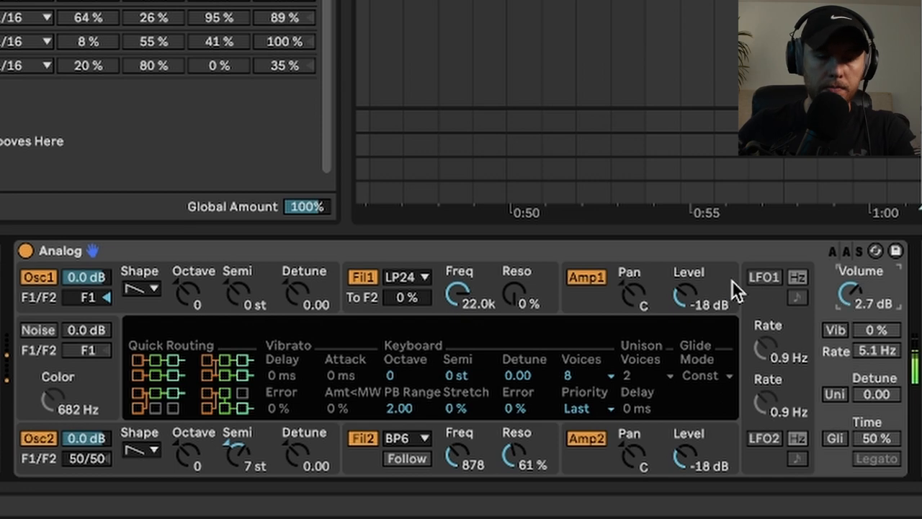
mouse_move(367, 346)
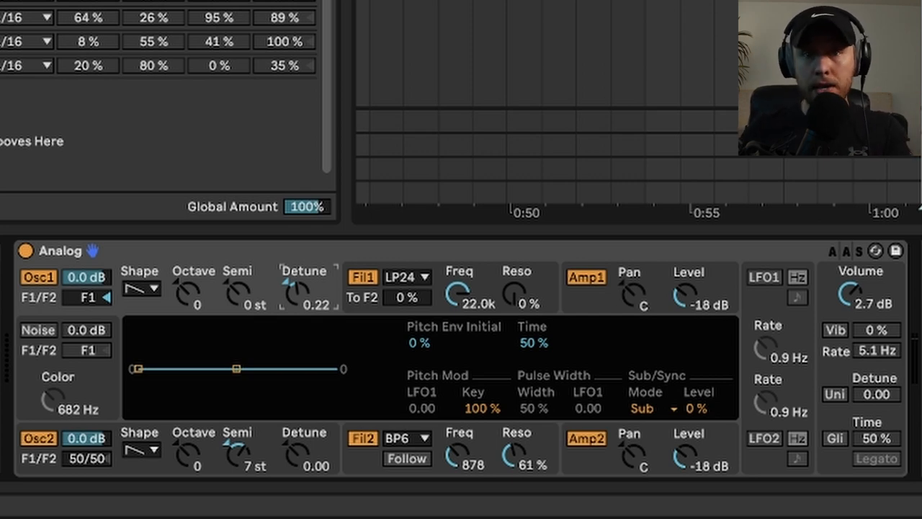
mouse_move(353, 256)
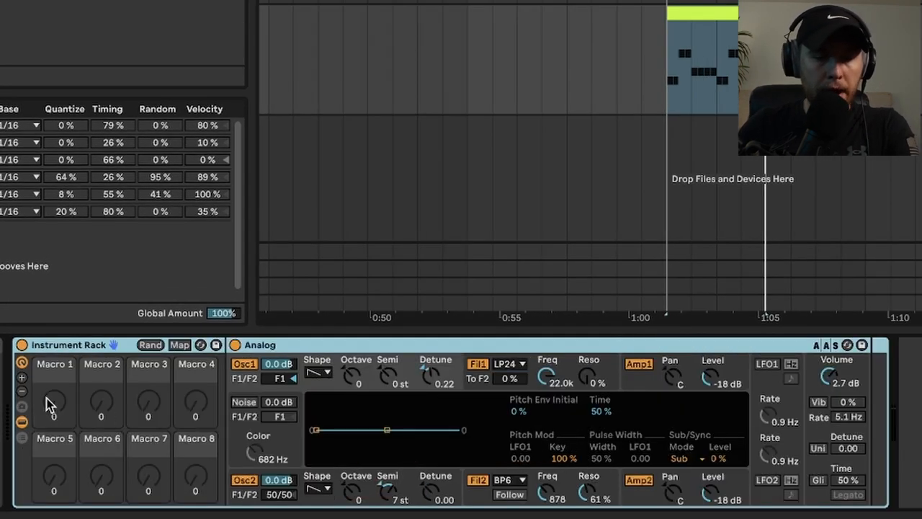
Step: Map oscillator Shape to Macro 1 and Amp Decay to Macro 2, adjusting the decay macro
click(179, 345)
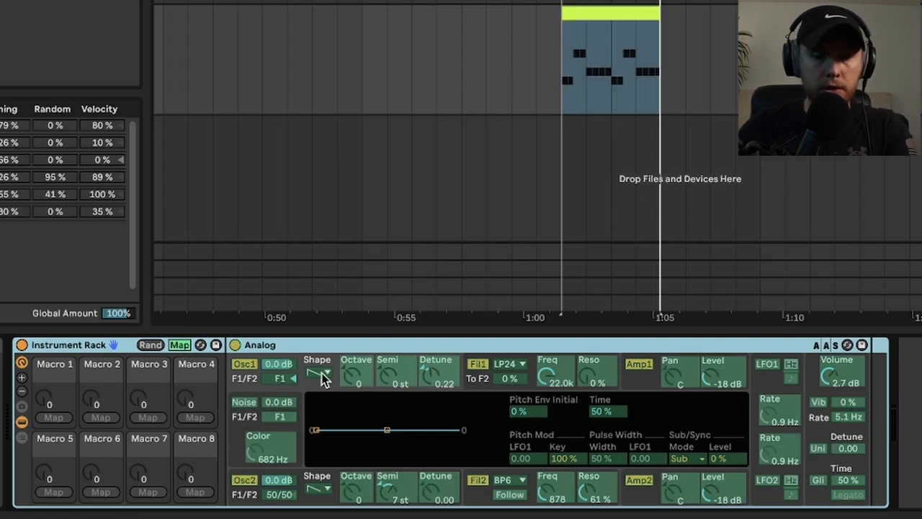
click(317, 369)
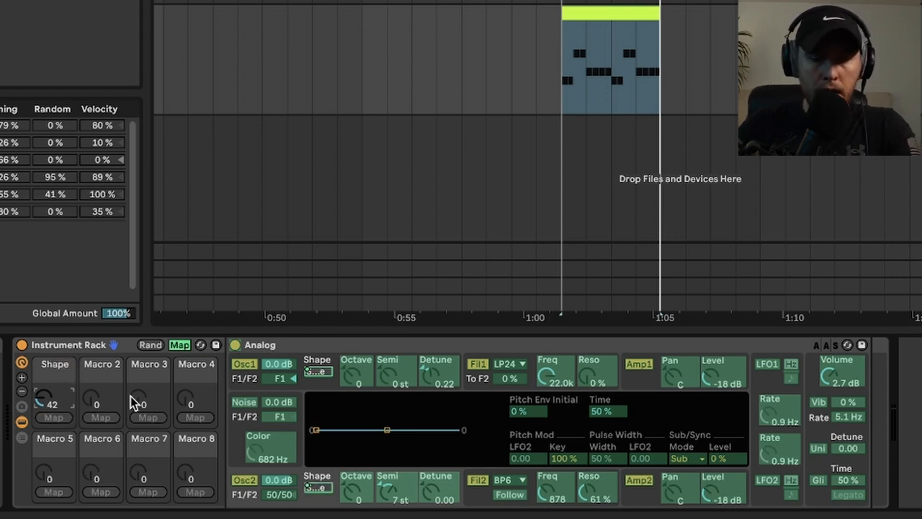
mouse_move(634, 415)
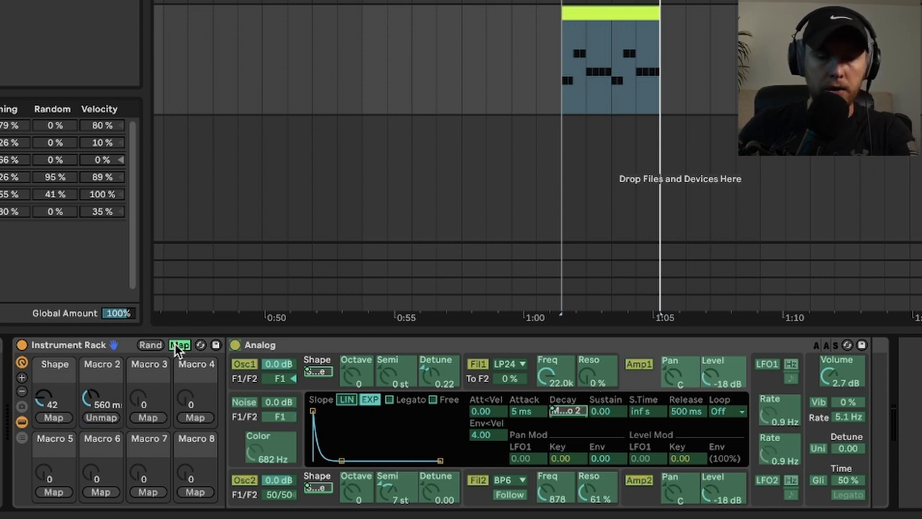
click(179, 344)
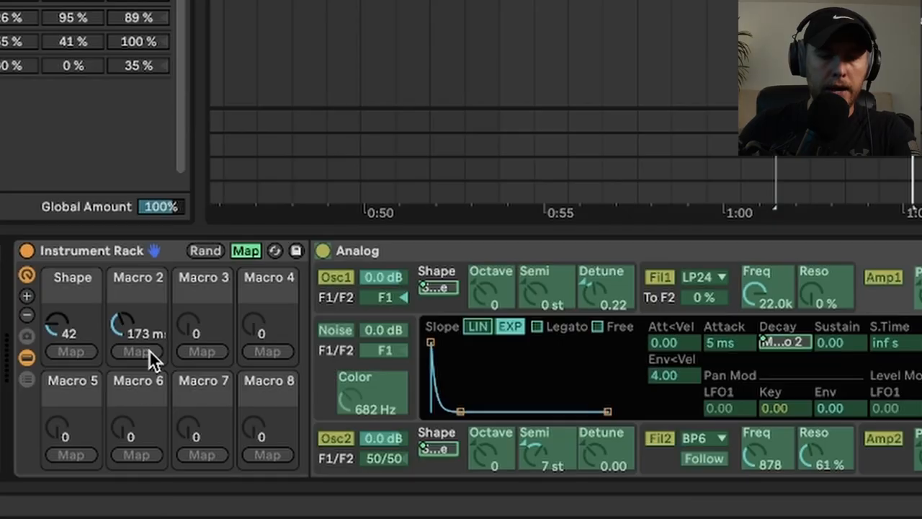
drag(137, 325, 137, 303)
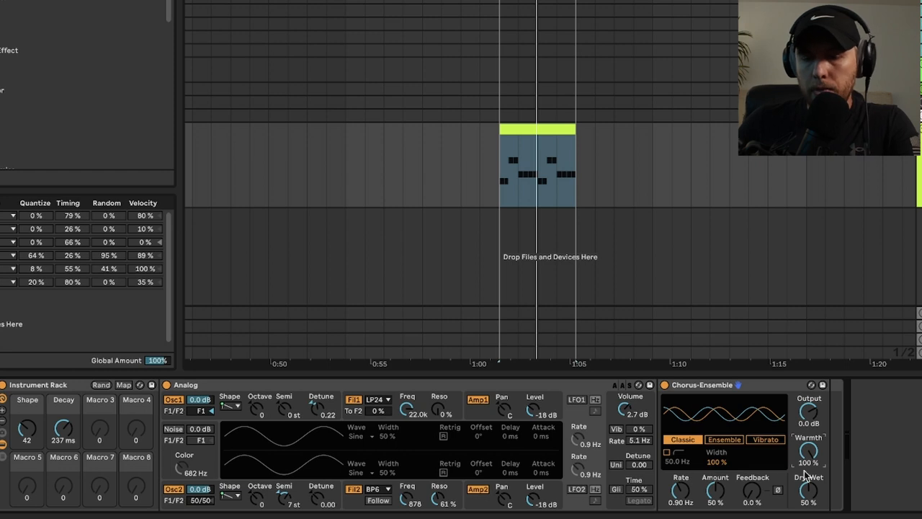
Step: Set Chorus-Ensemble dry/wet and lengthen the Decay macro to about 481 ms
click(681, 439)
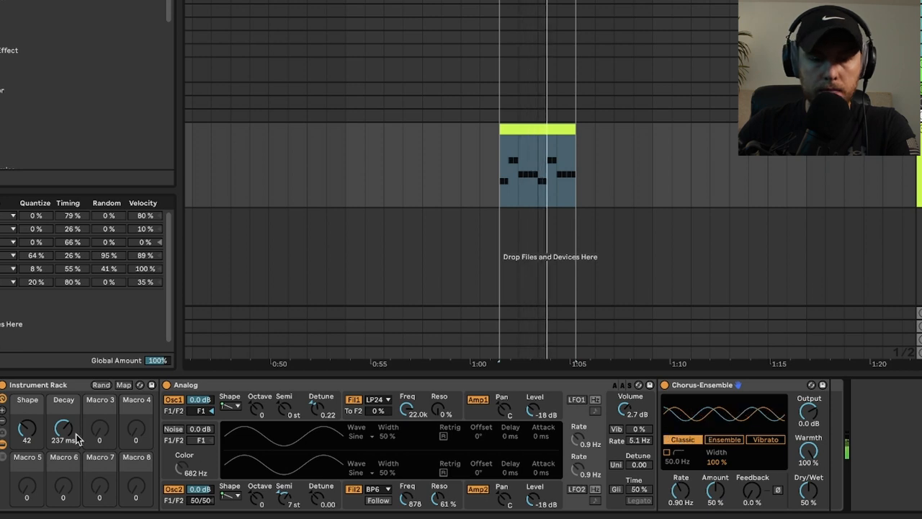
drag(64, 421, 63, 404)
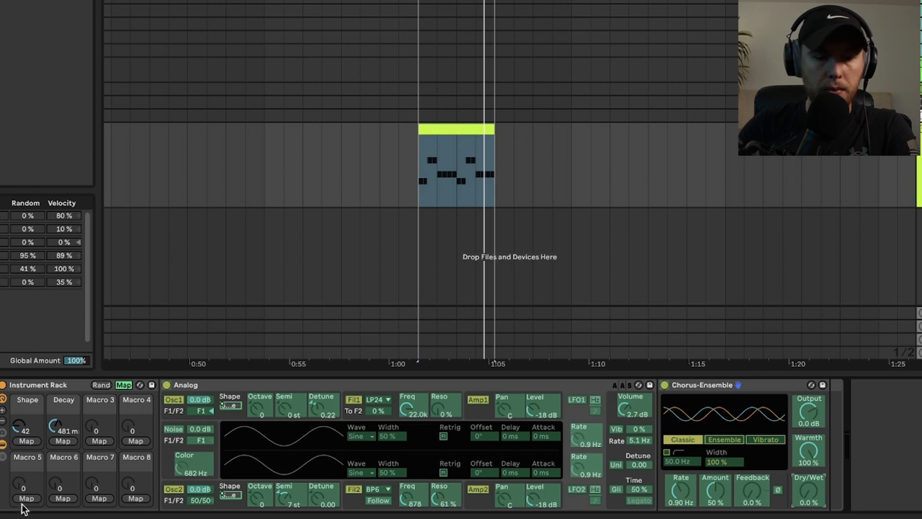
mouse_move(99, 464)
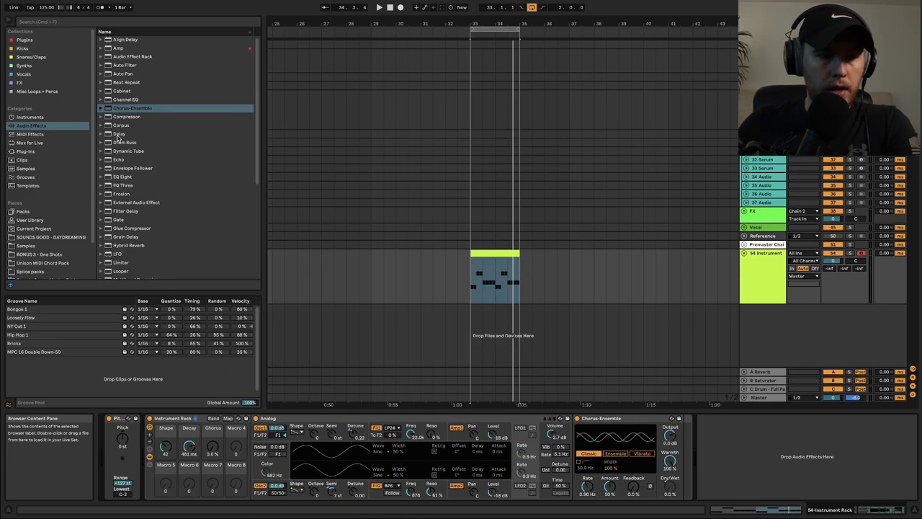
Step: Pick effects from the Audio Effects list, including Reverb, for the rack chain
click(122, 176)
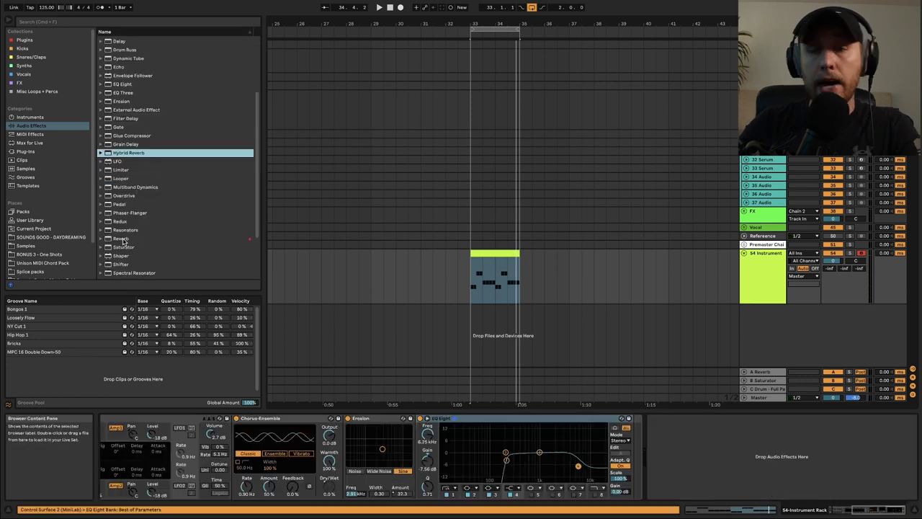
click(121, 238)
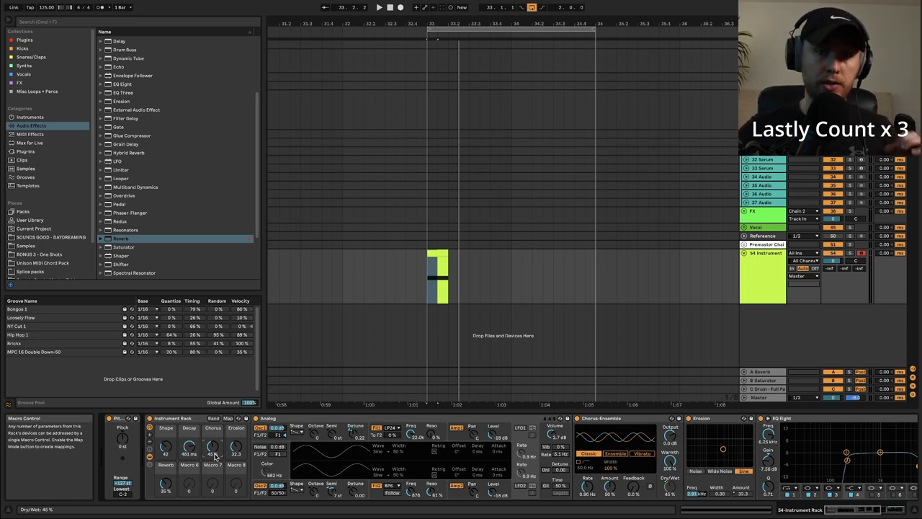
Step: Load Softube Transient Shaper from the Plugins list into the rack
click(24, 39)
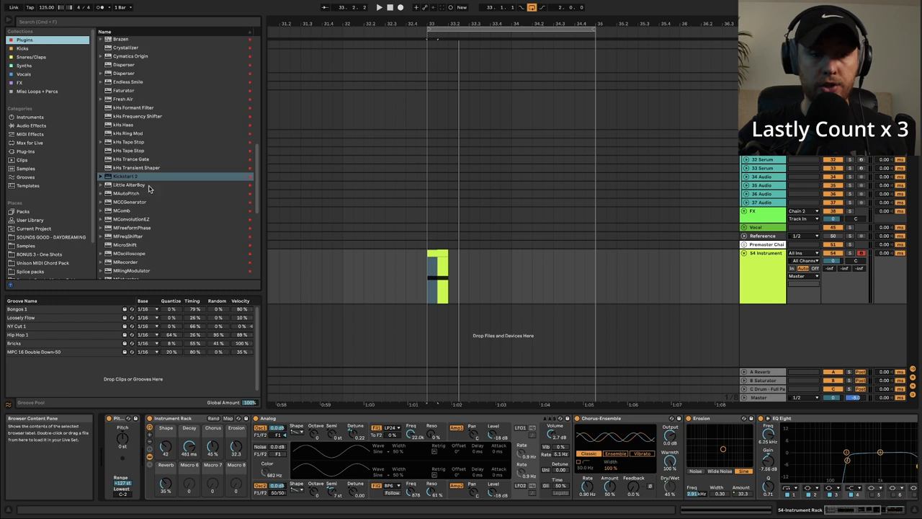
scroll(down, 3)
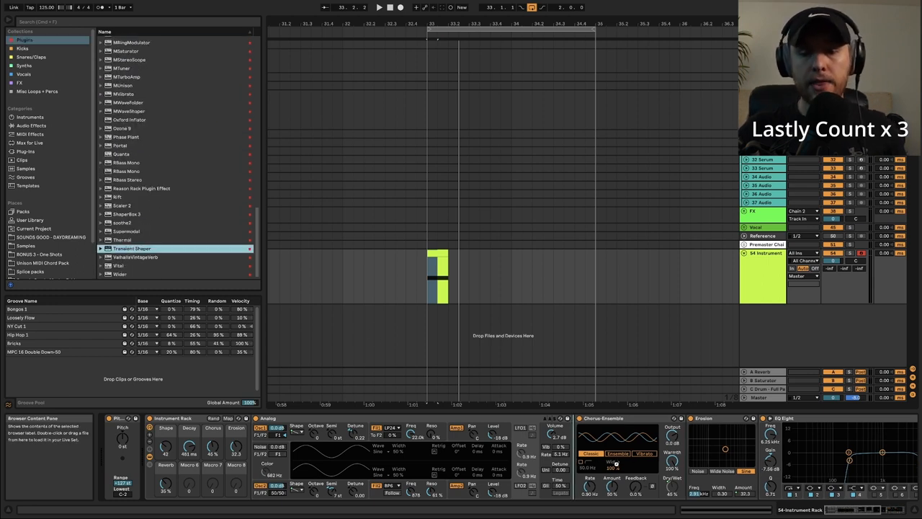
double_click(132, 248)
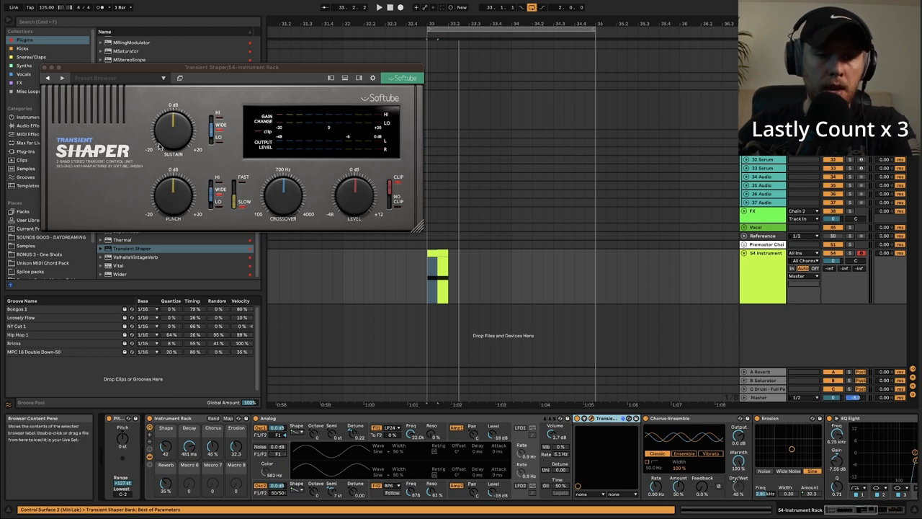